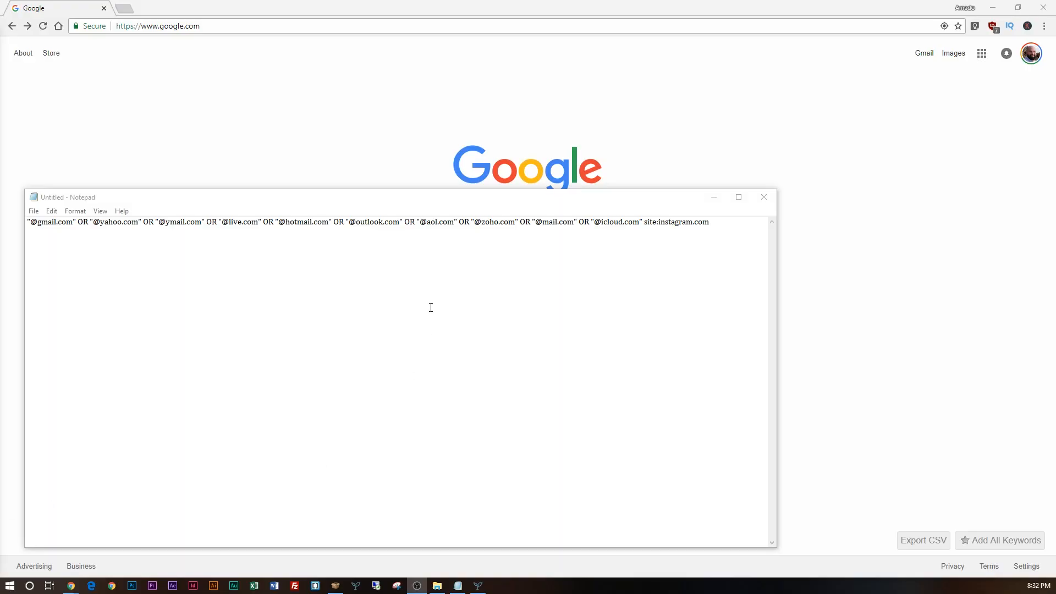
mouse_move(282, 208)
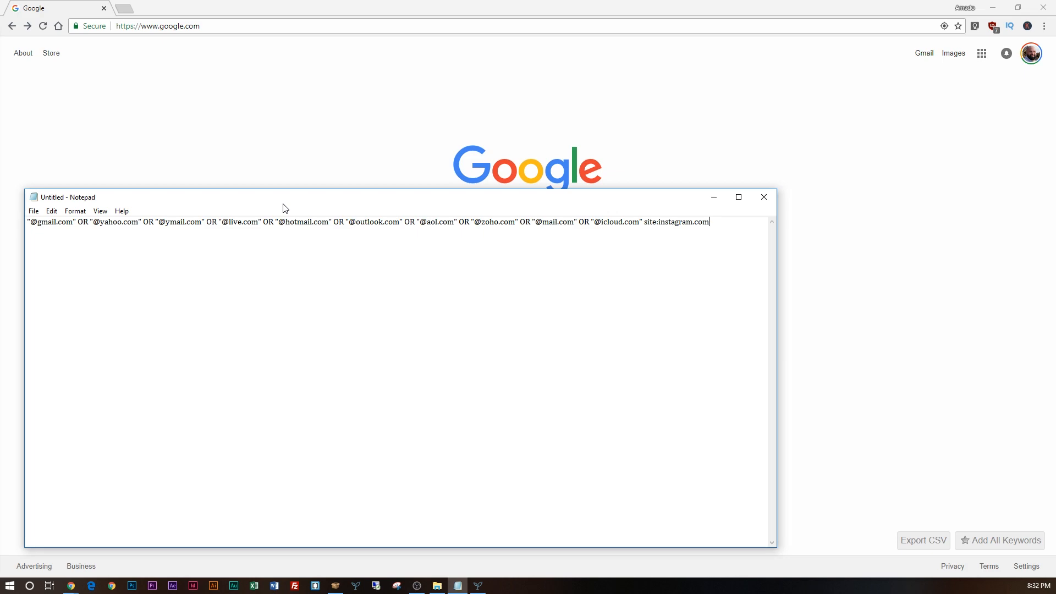
left_click_drag(331, 221, 708, 222)
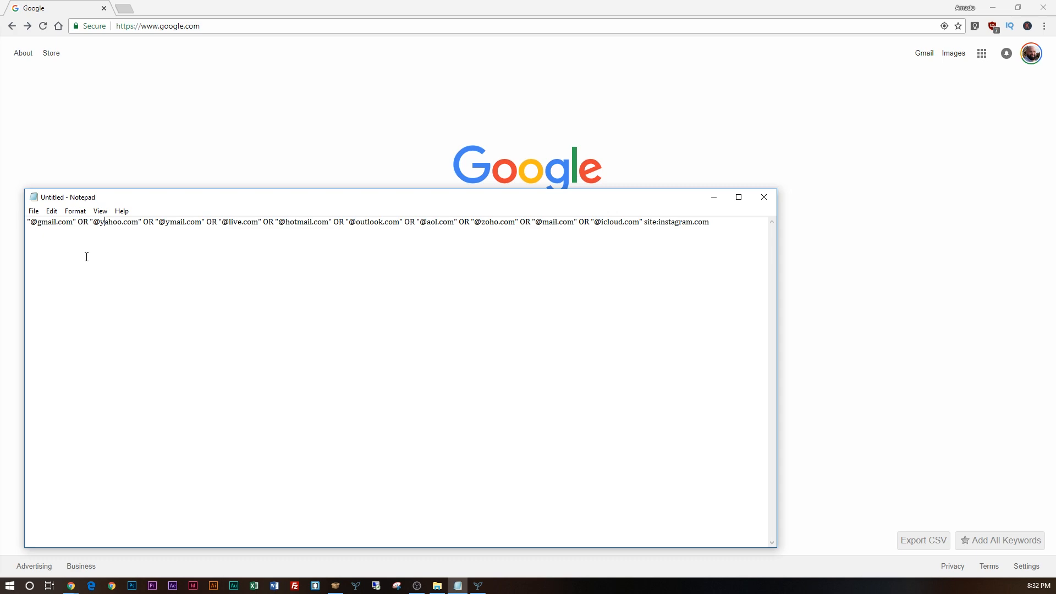
mouse_move(46, 228)
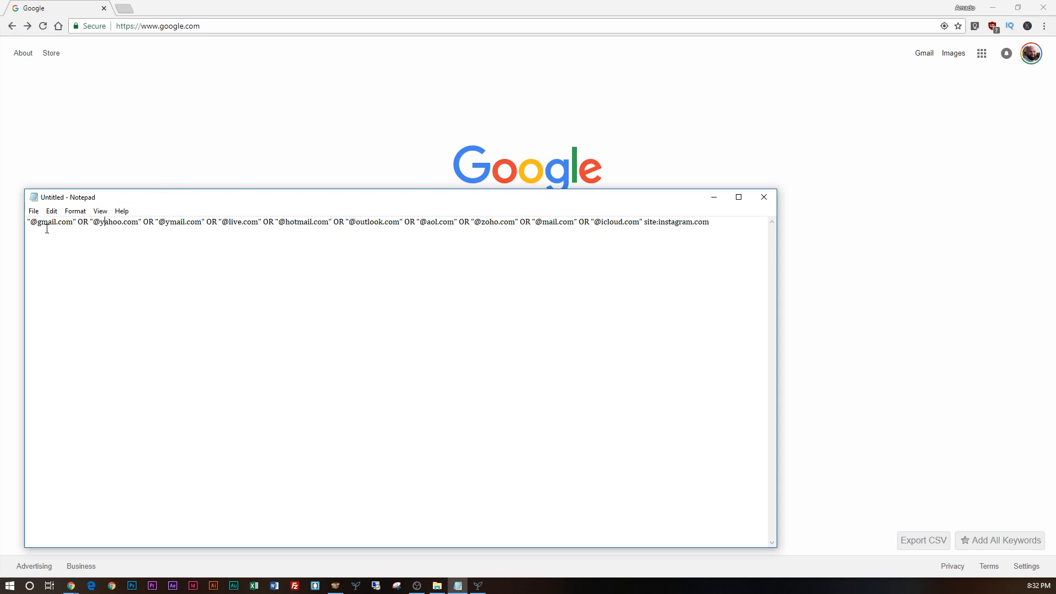
left_click_drag(27, 222, 136, 222)
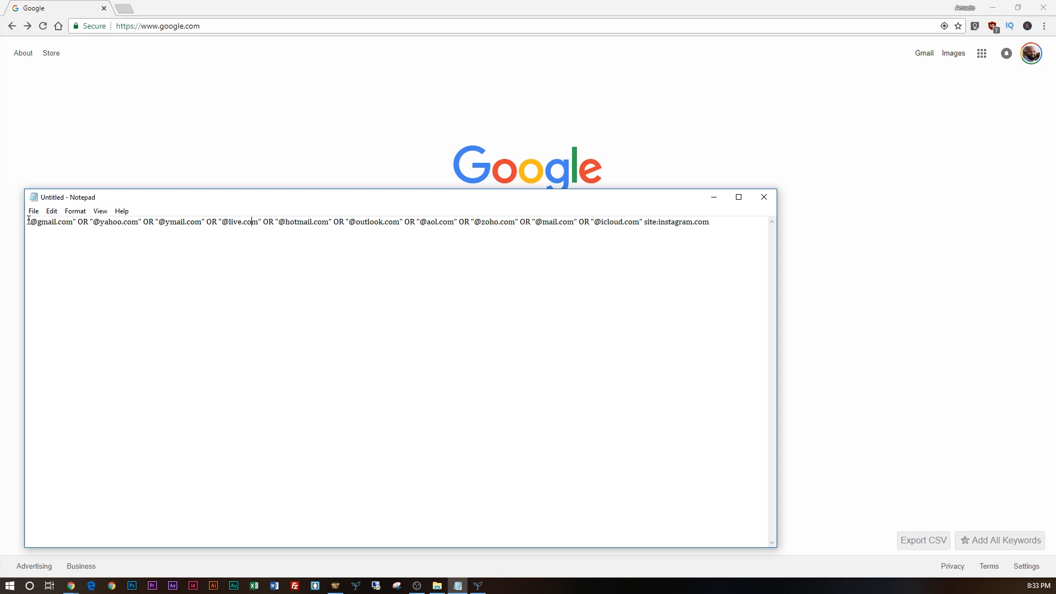
double_click(51, 221)
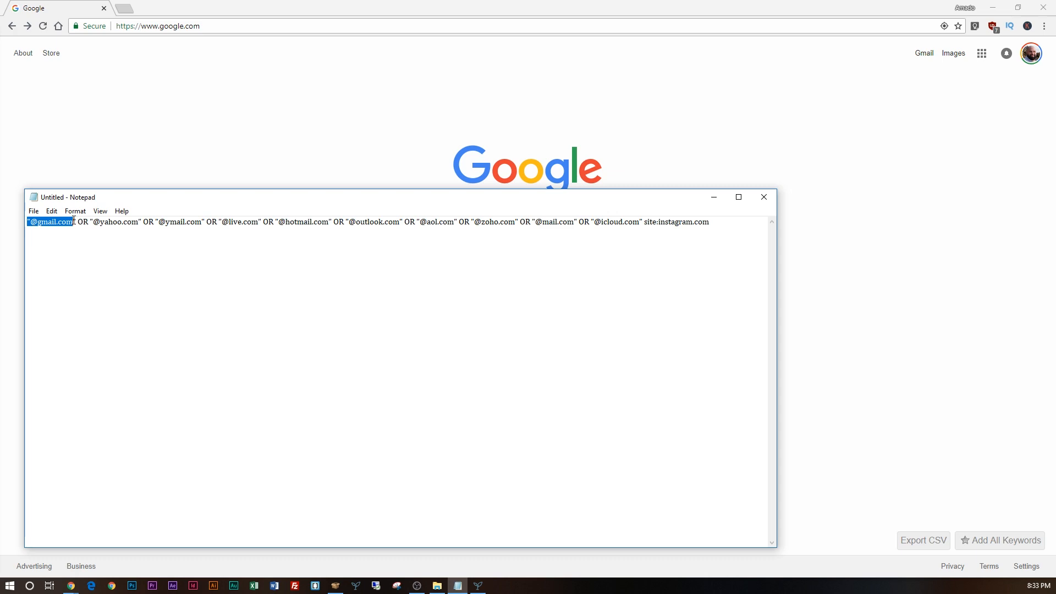
left_click(76, 222)
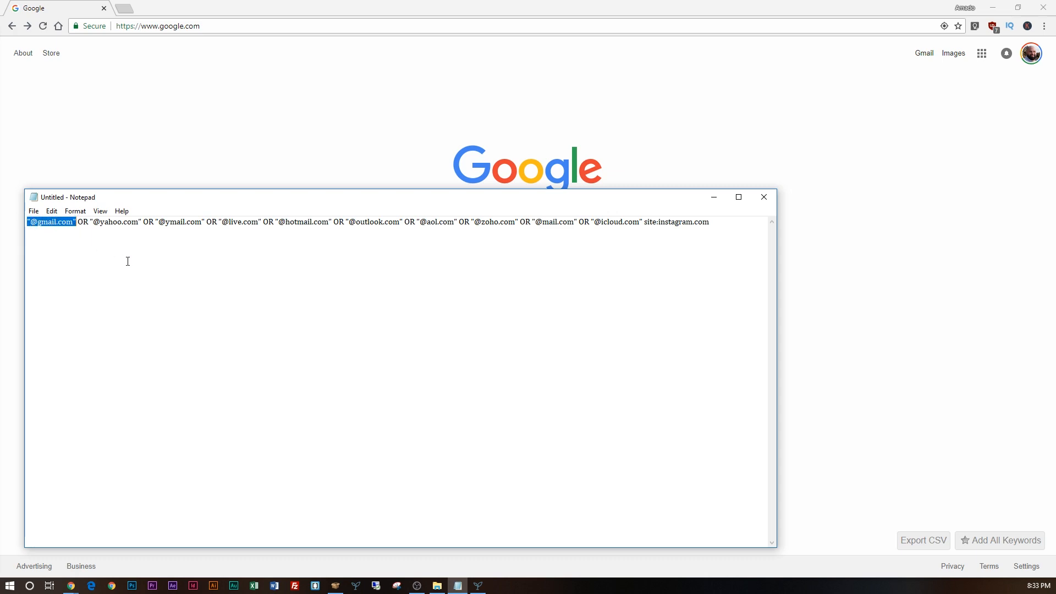
double_click(114, 221)
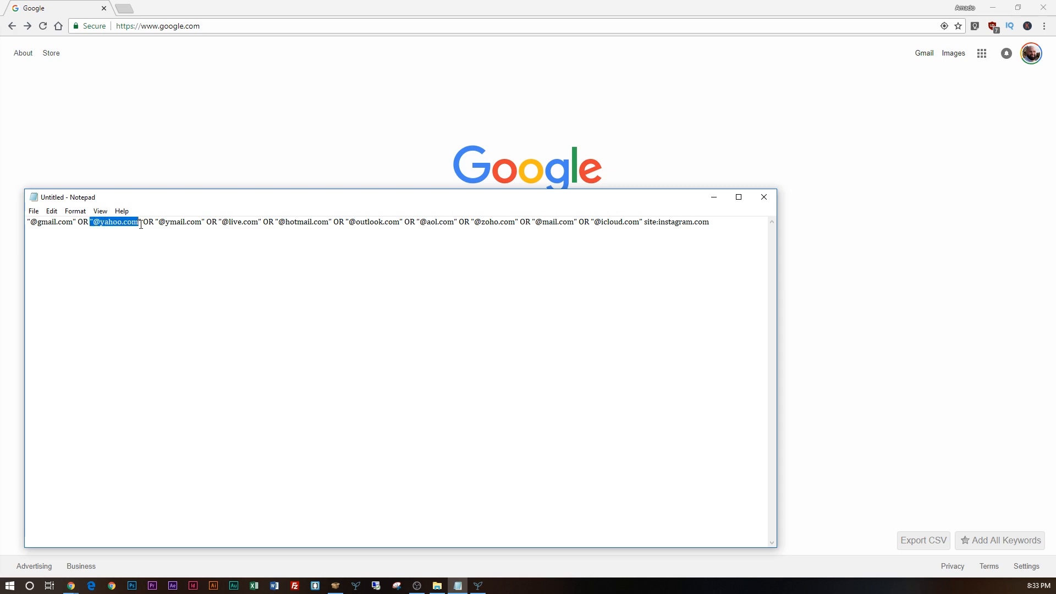
double_click(180, 221)
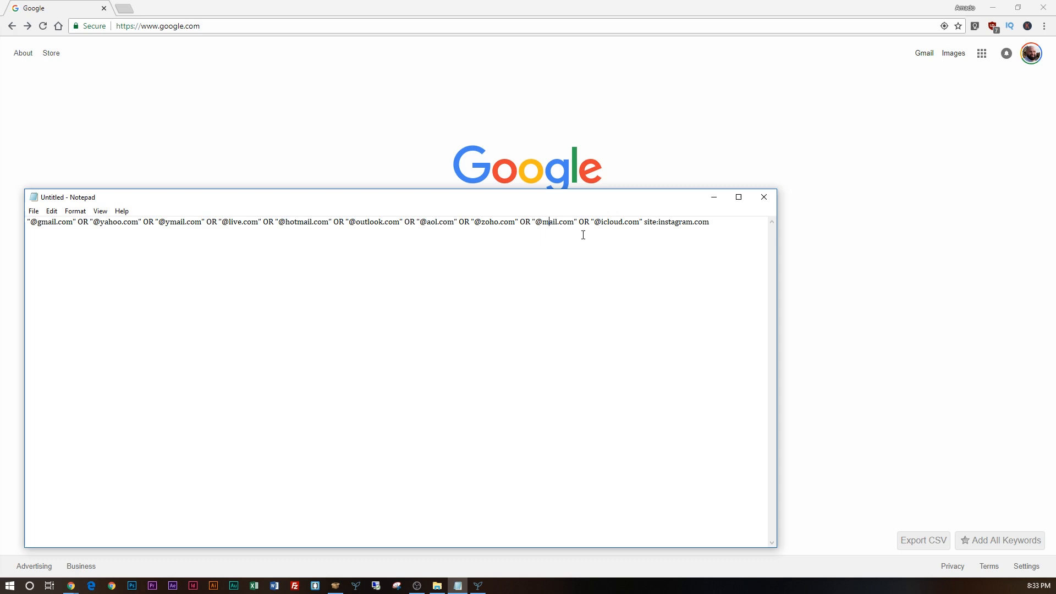
mouse_move(254, 221)
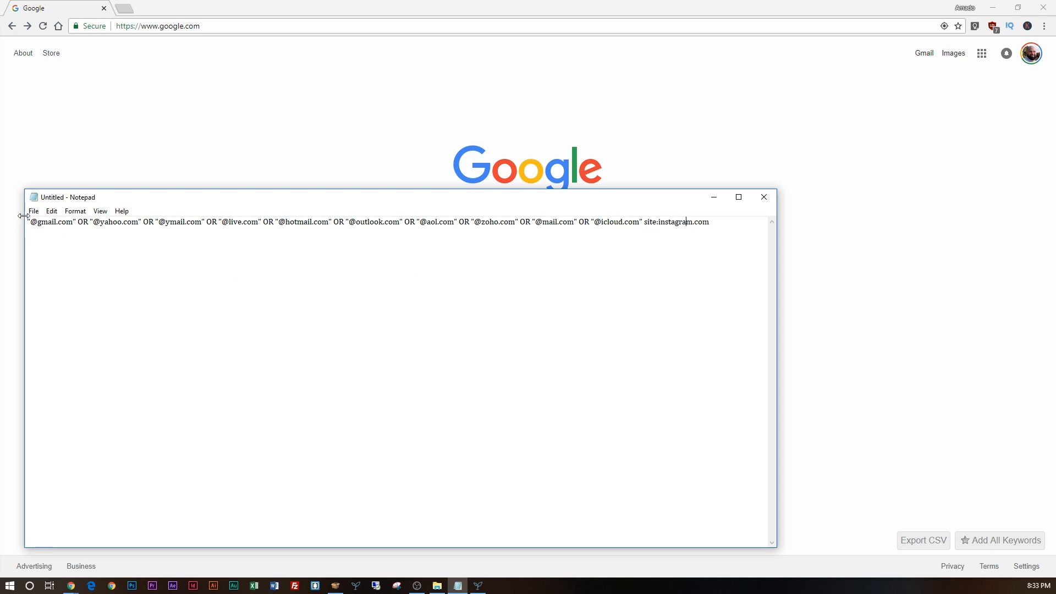
left_click_drag(27, 221, 343, 221)
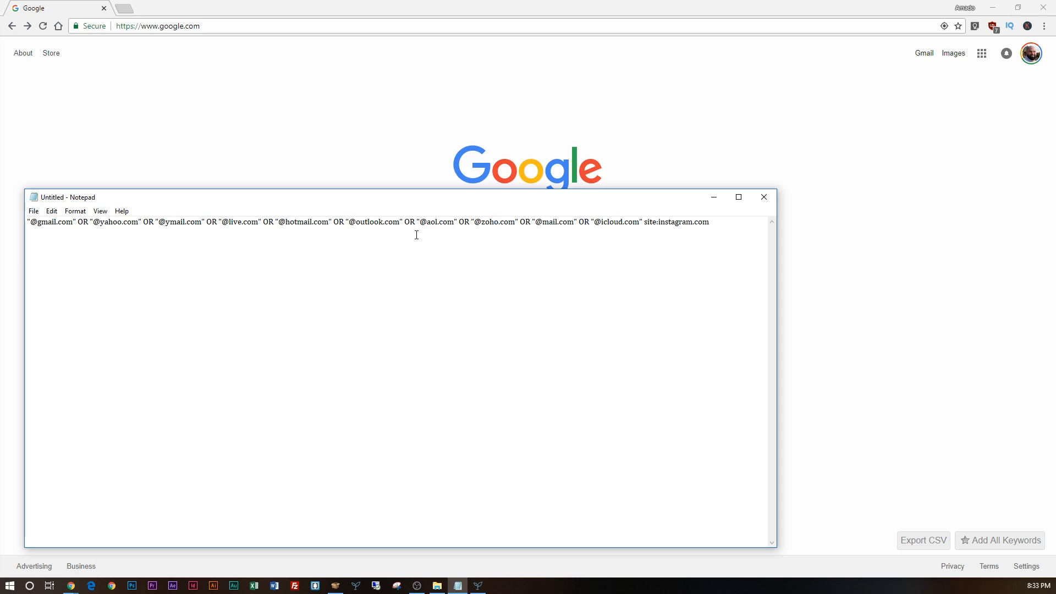
left_click(716, 221)
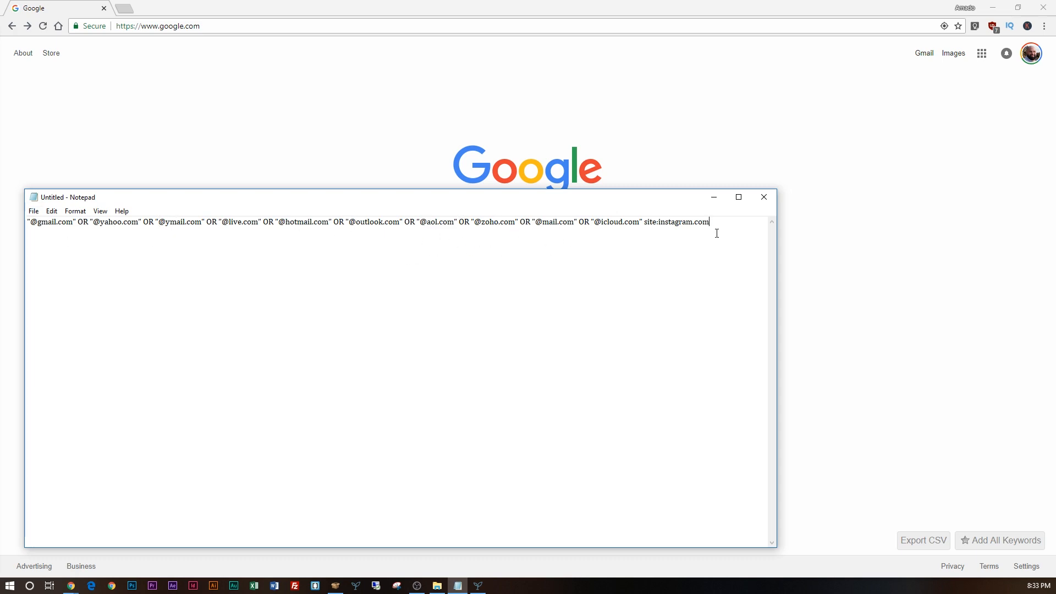
key("ctrl+a")
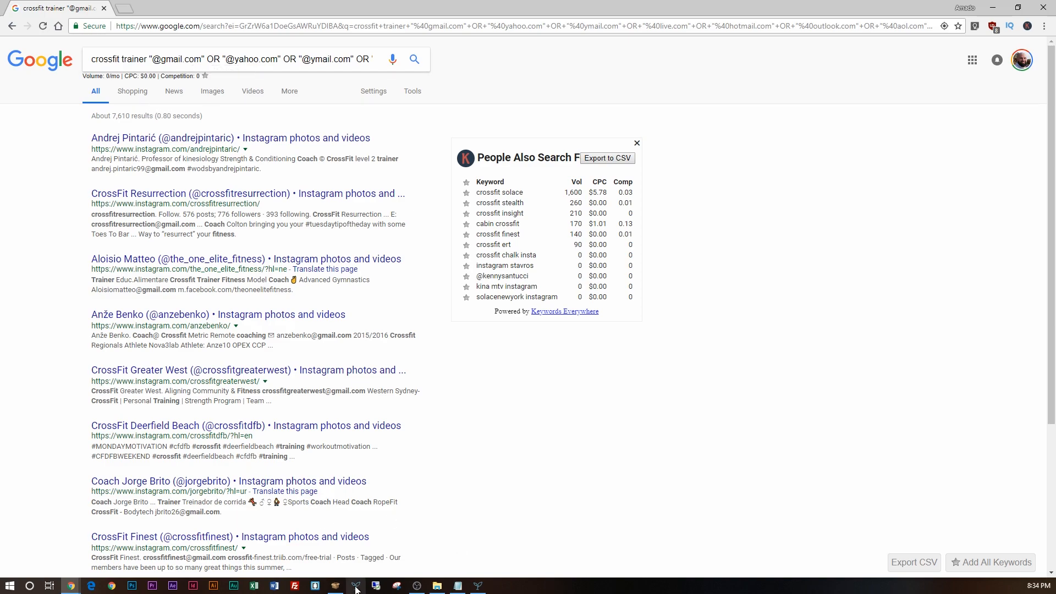
mouse_move(230, 138)
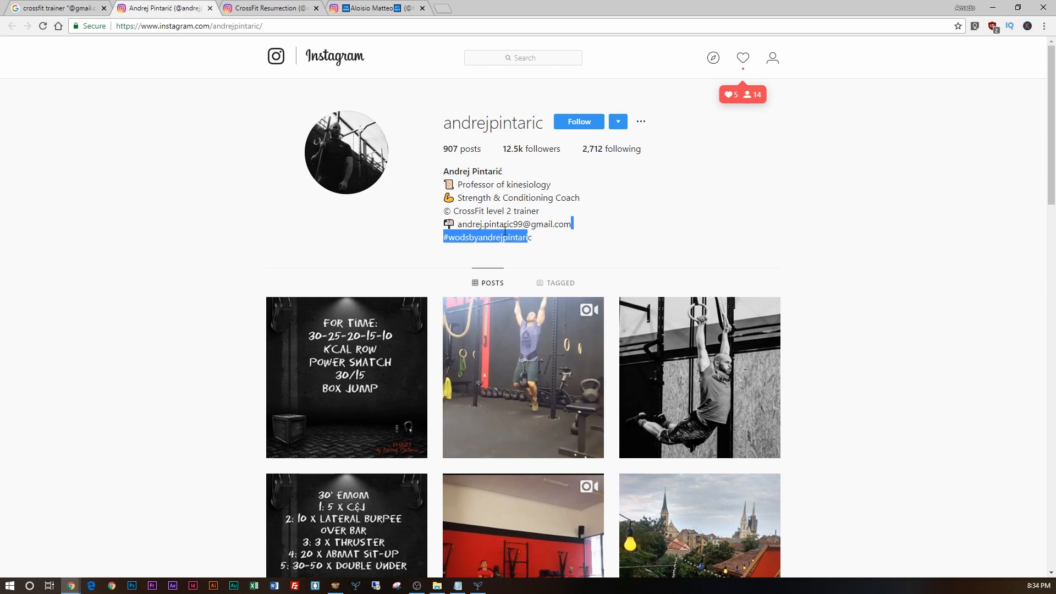
Step: View another Instagram profile, close the profile pages, and switch back to ScrapeBox
left_click(270, 9)
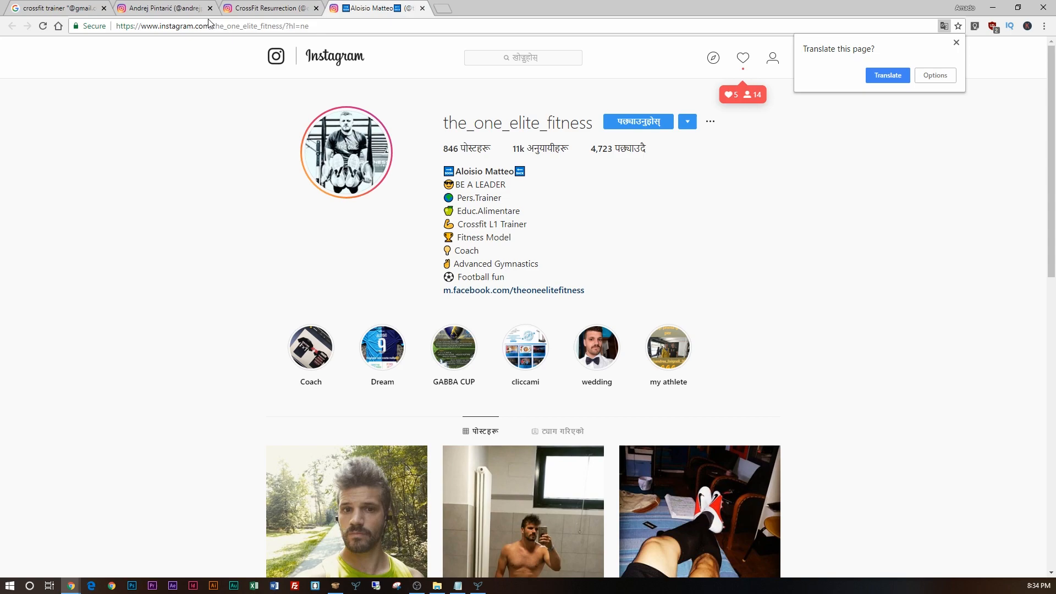
left_click(53, 7)
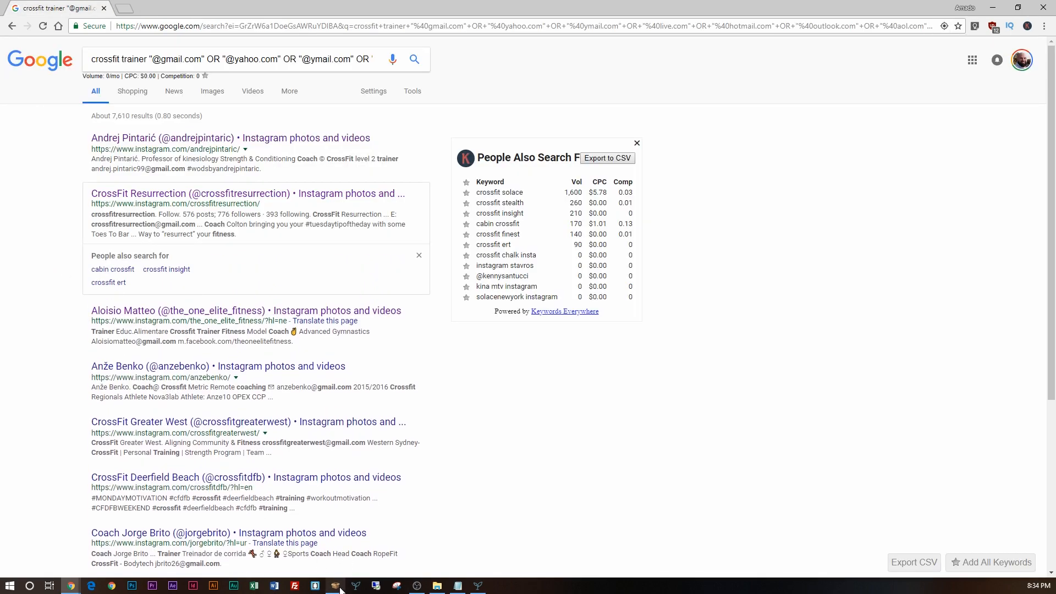
left_click(335, 585)
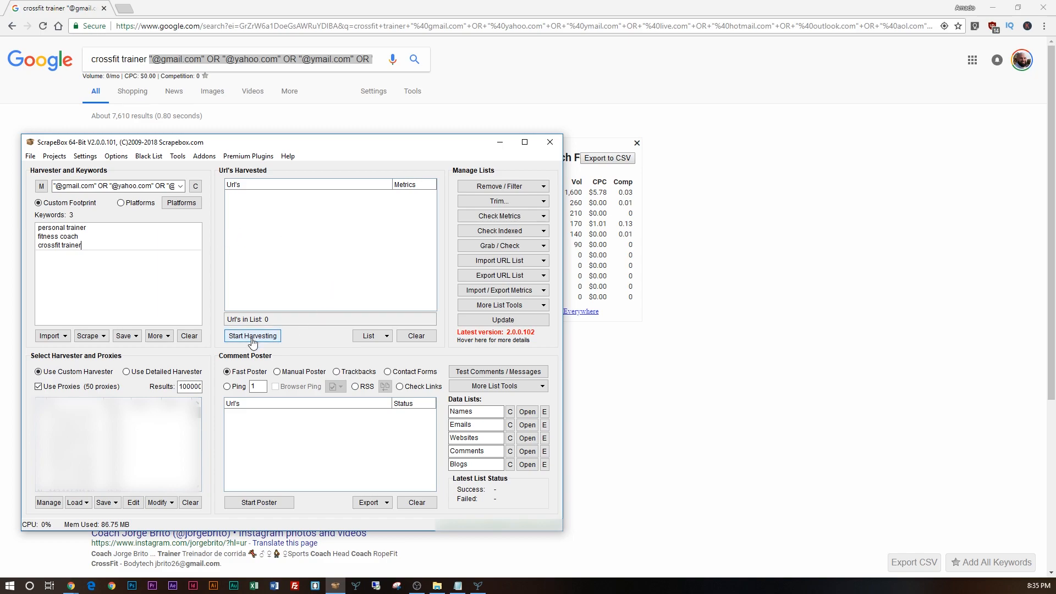
Step: Harvest Google results for the keywords, collecting 1,016 Instagram URLs, then close the harvester
left_click(252, 336)
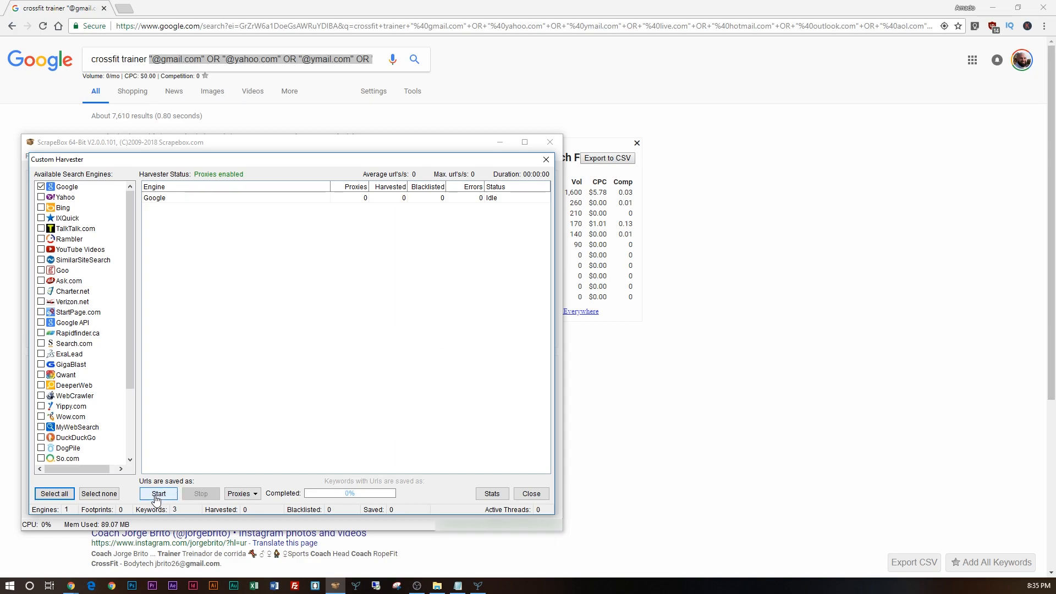
left_click(158, 493)
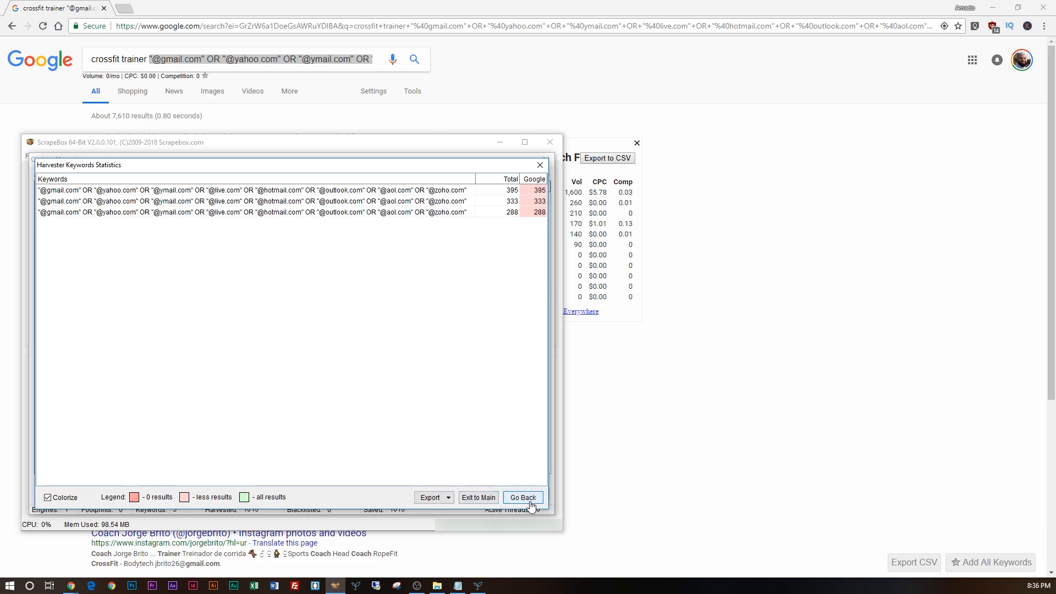
left_click(523, 497)
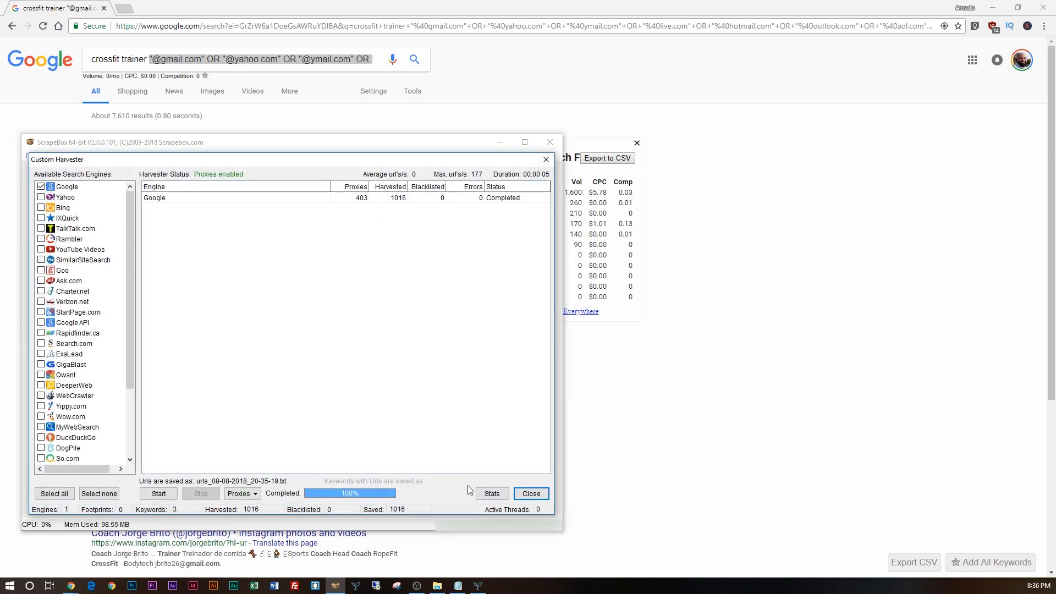
left_click(531, 493)
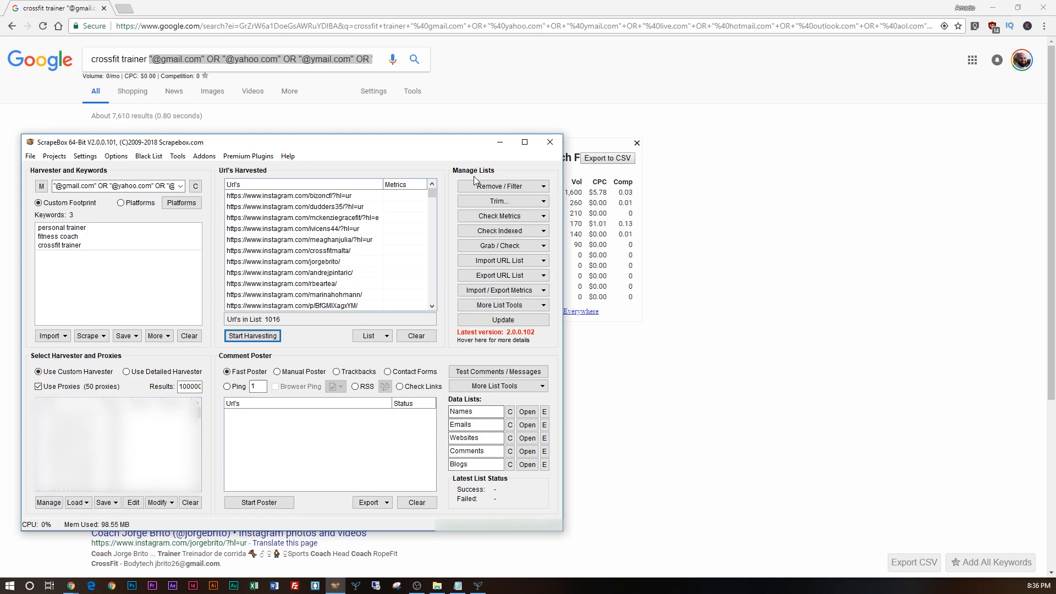
Step: Open the Grab / Check dropdown for the harvested URL list
scroll("down", 3)
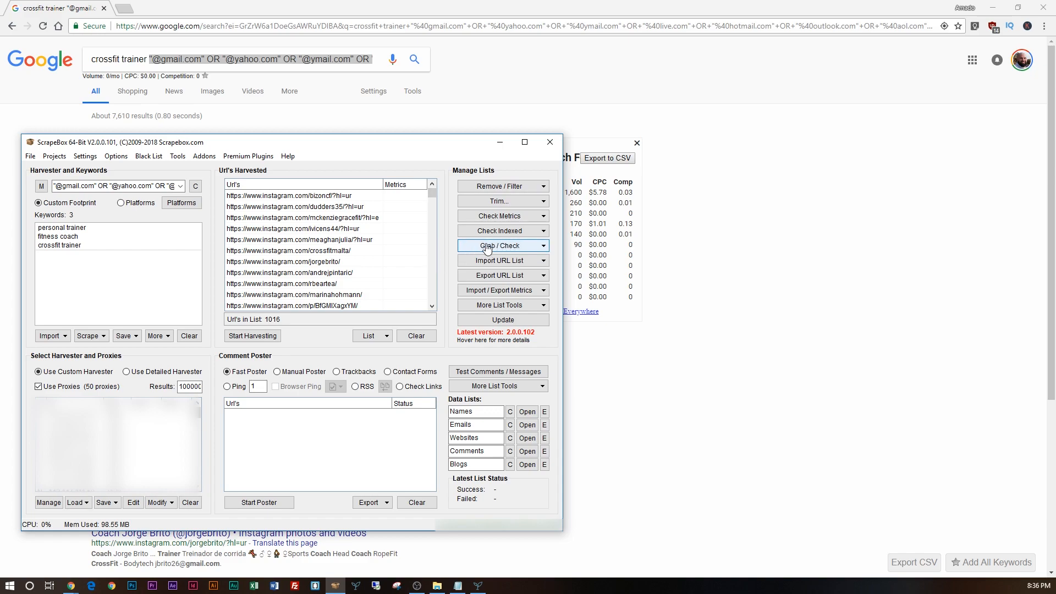
left_click(501, 245)
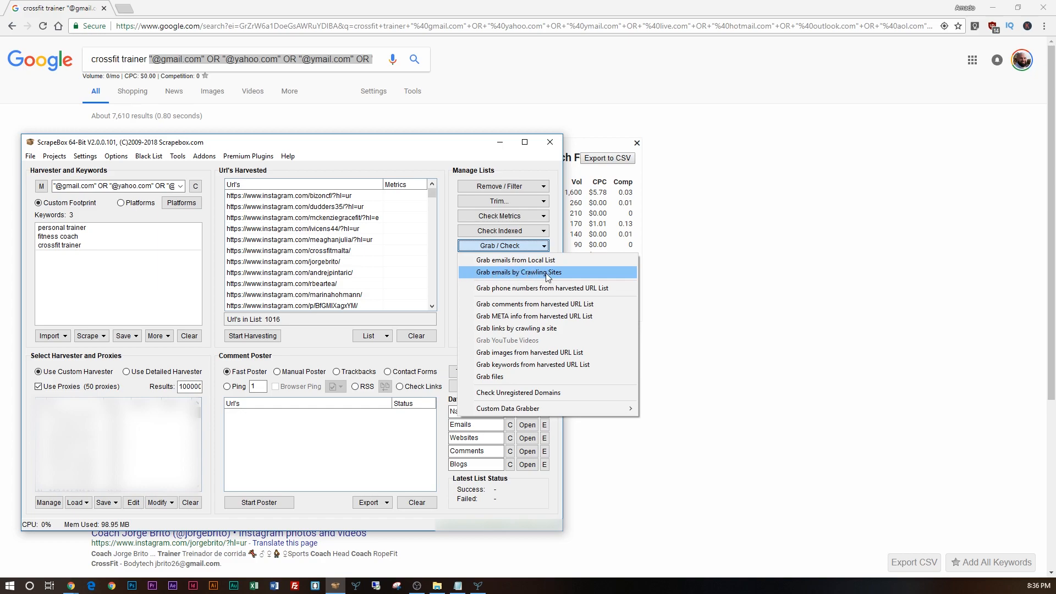
mouse_move(317, 205)
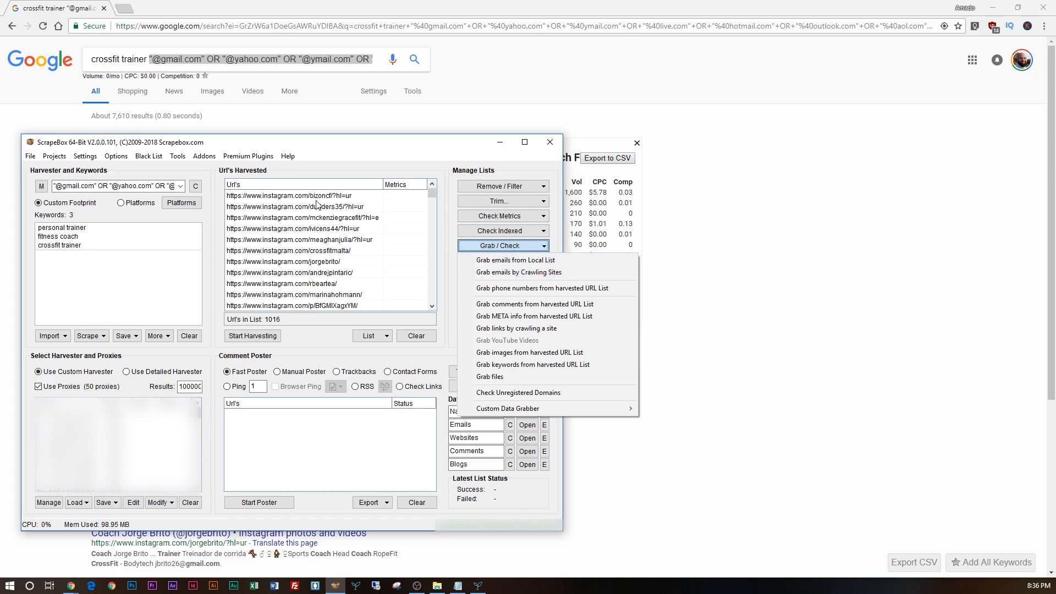
mouse_move(328, 271)
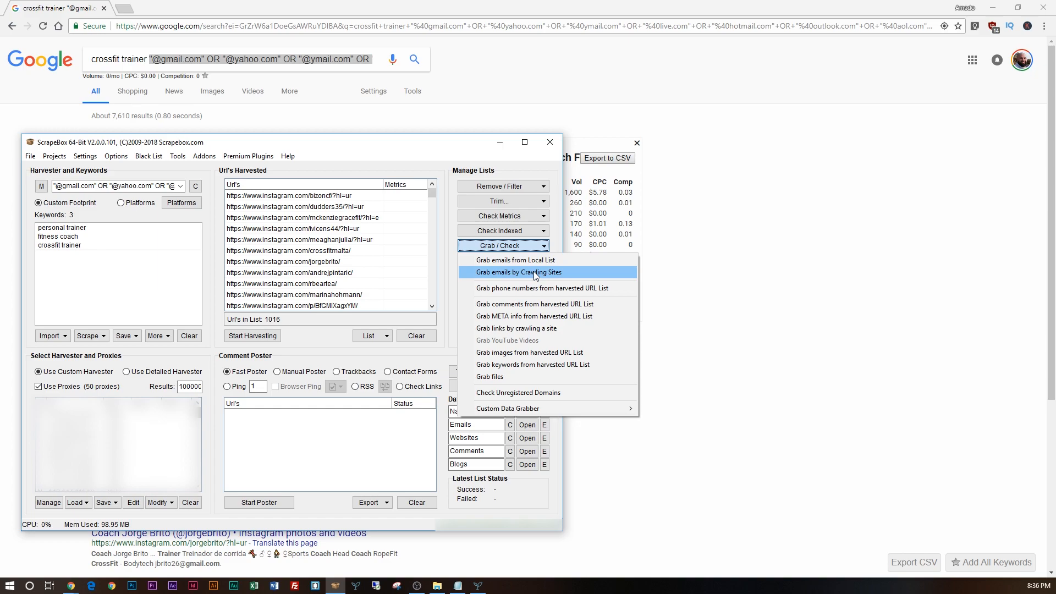
Step: Crawl harvested URLs for emails using the Windows NT 6.1 Chrome user agent
left_click(518, 272)
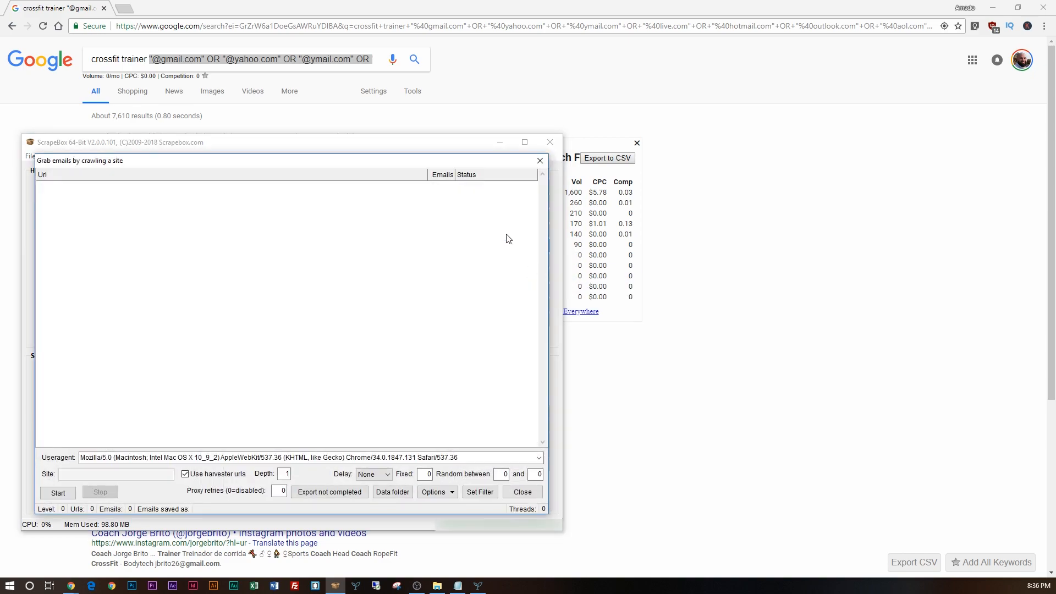
triple_click(304, 457)
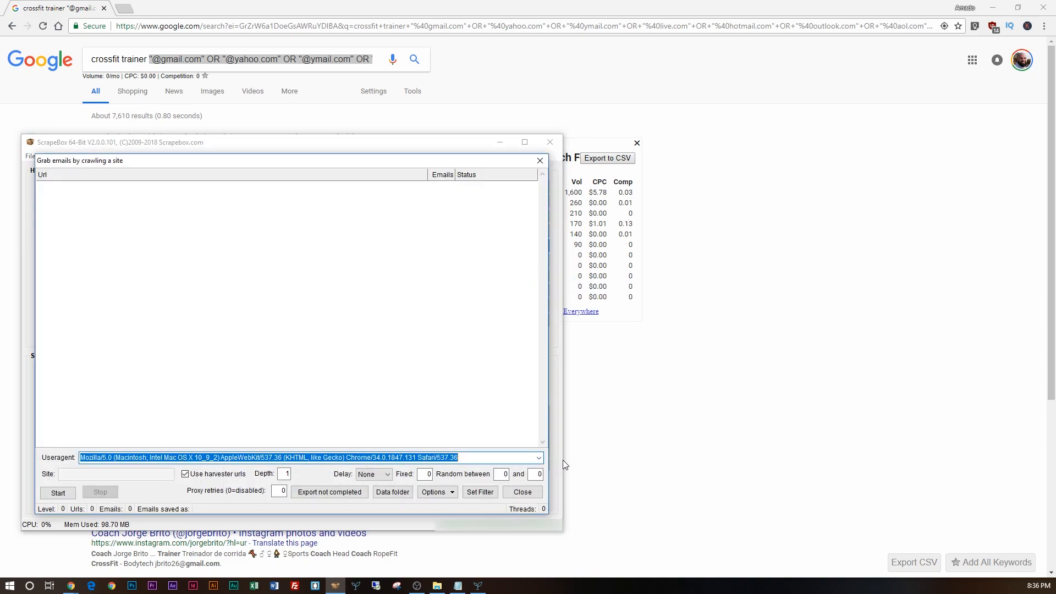
left_click(539, 457)
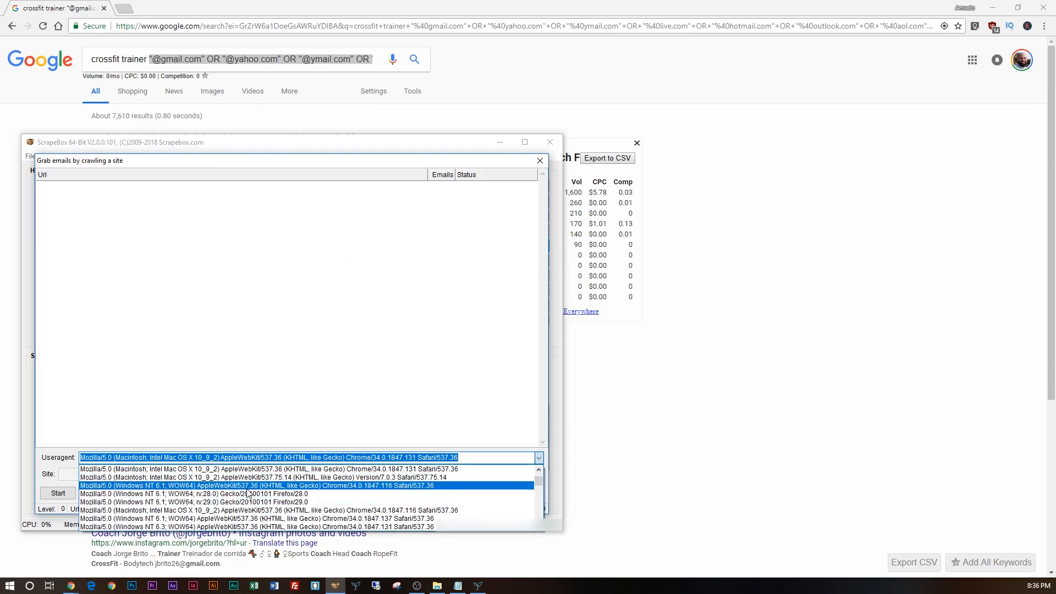
left_click(257, 485)
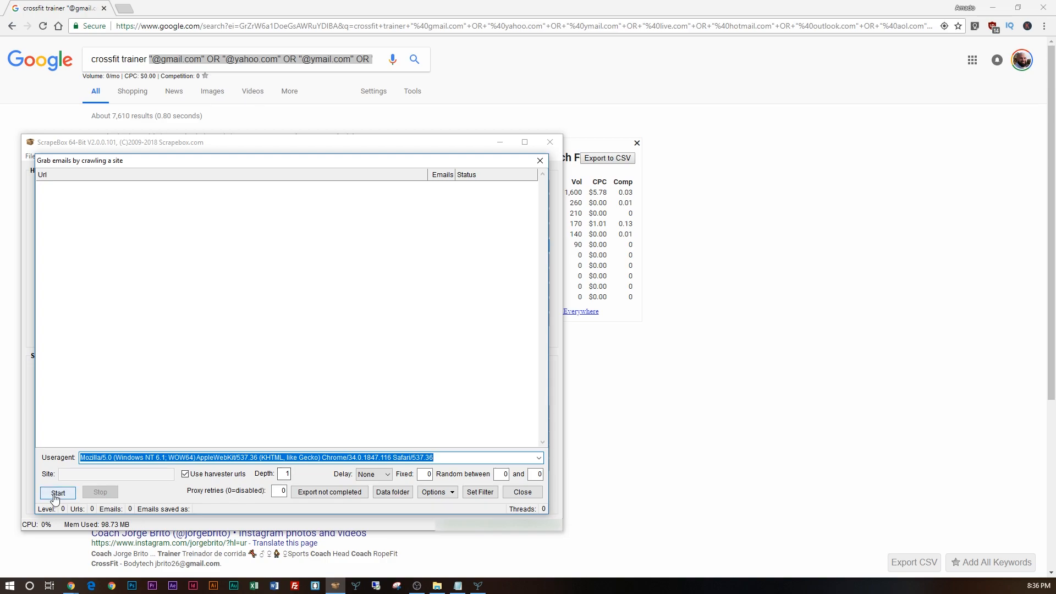
left_click(57, 492)
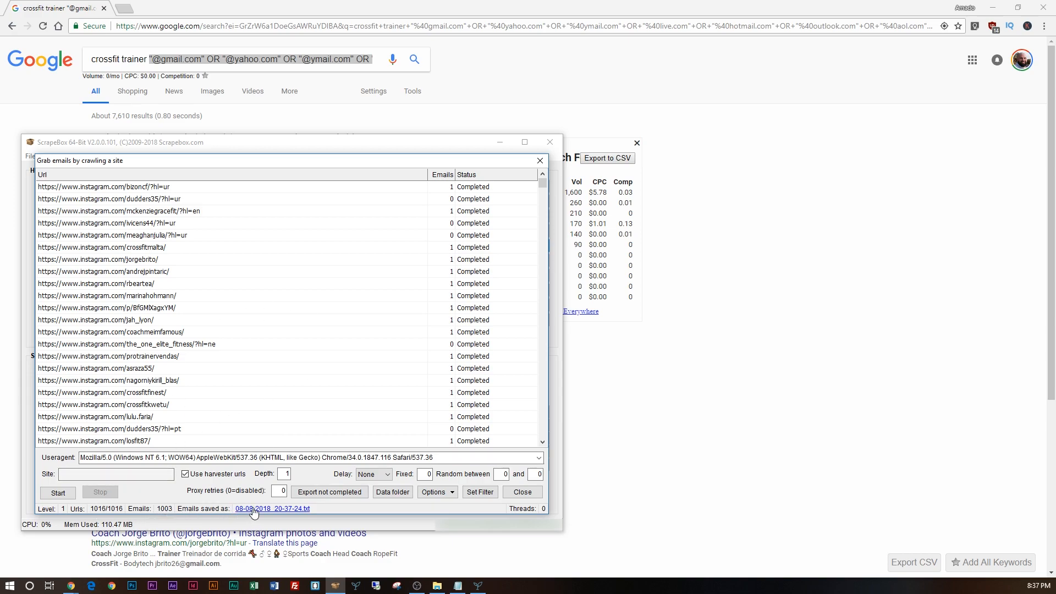
mouse_move(265, 510)
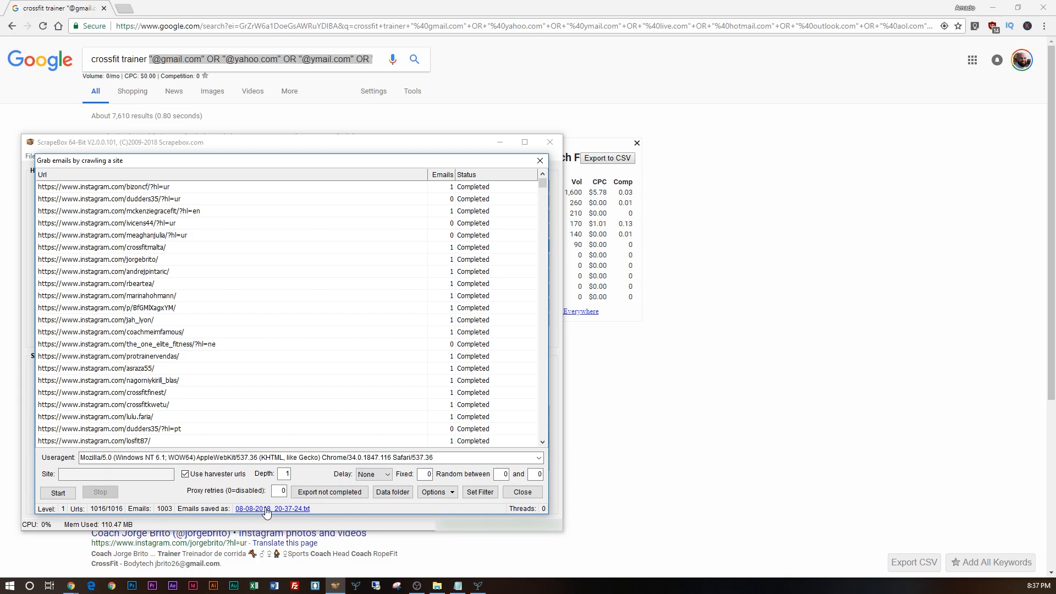
mouse_move(202, 516)
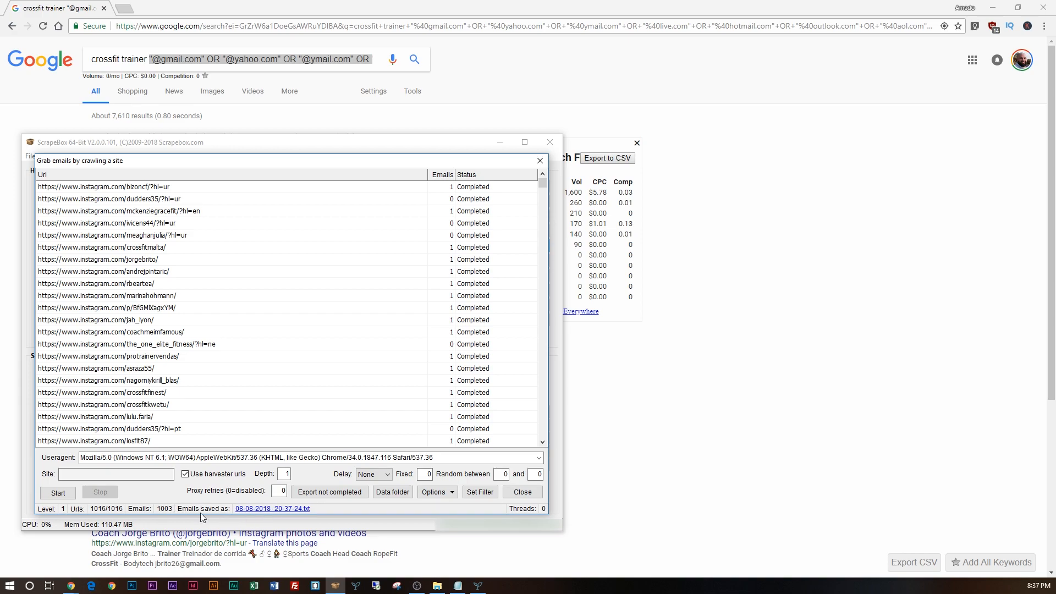
Step: Open 08-08-2018_20-37-24.txt in Notepad and scroll through the scraped email addresses
left_click(269, 508)
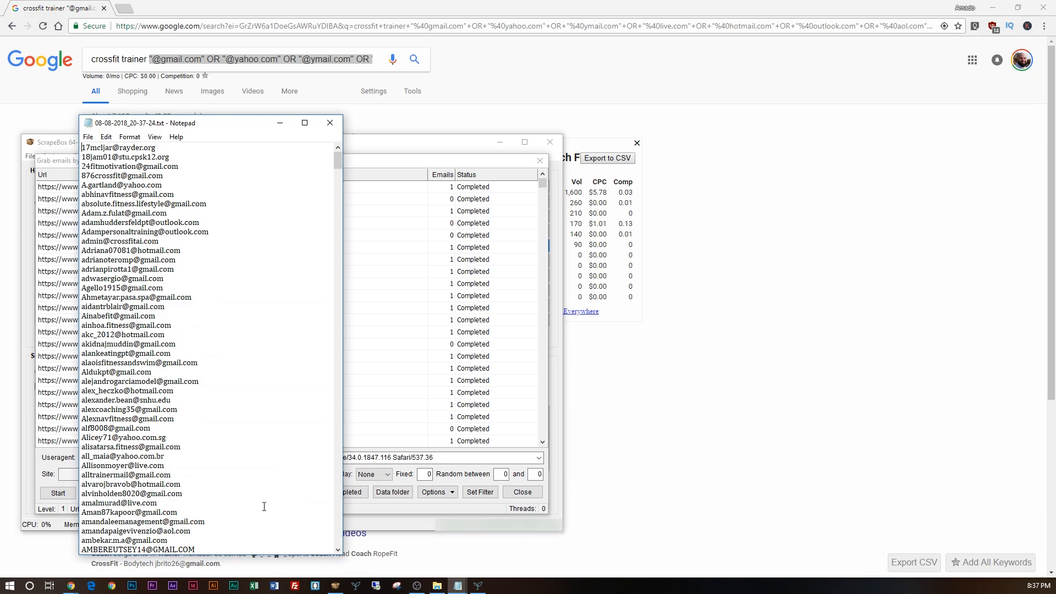
scroll("down", 3)
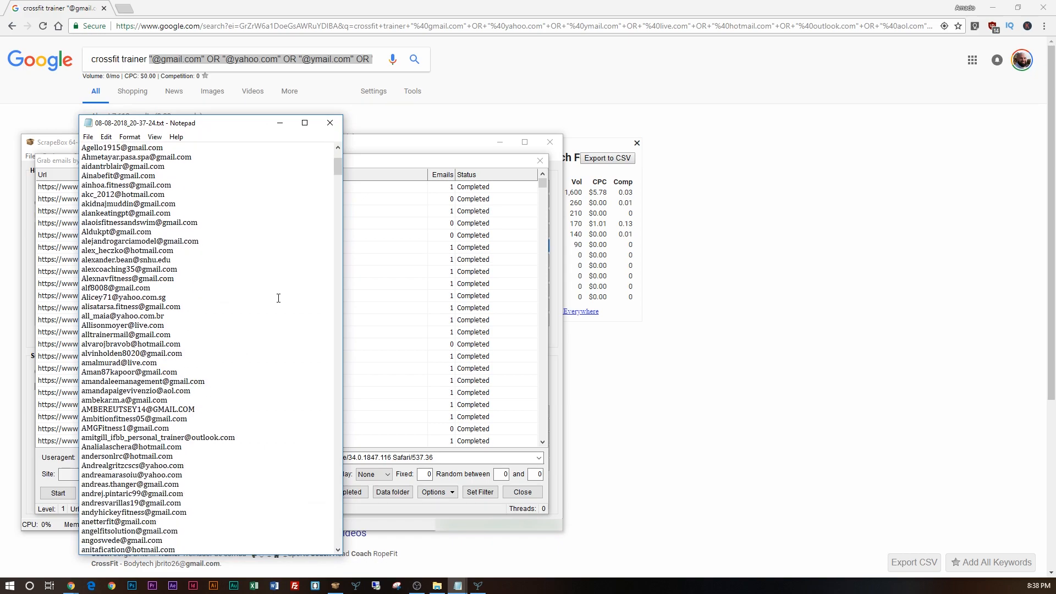
scroll("down", 3)
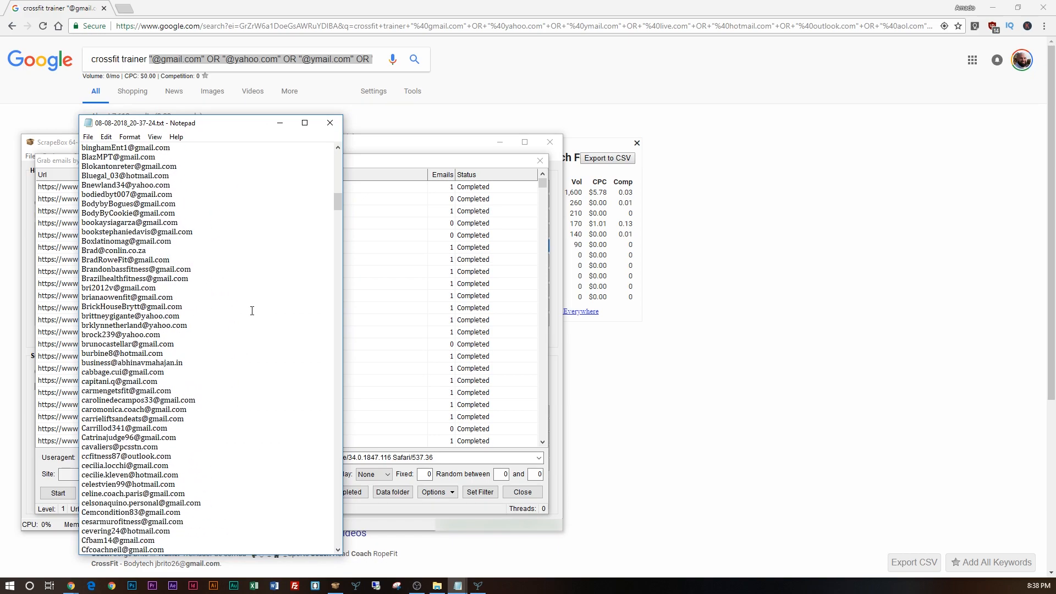
scroll("down", 3)
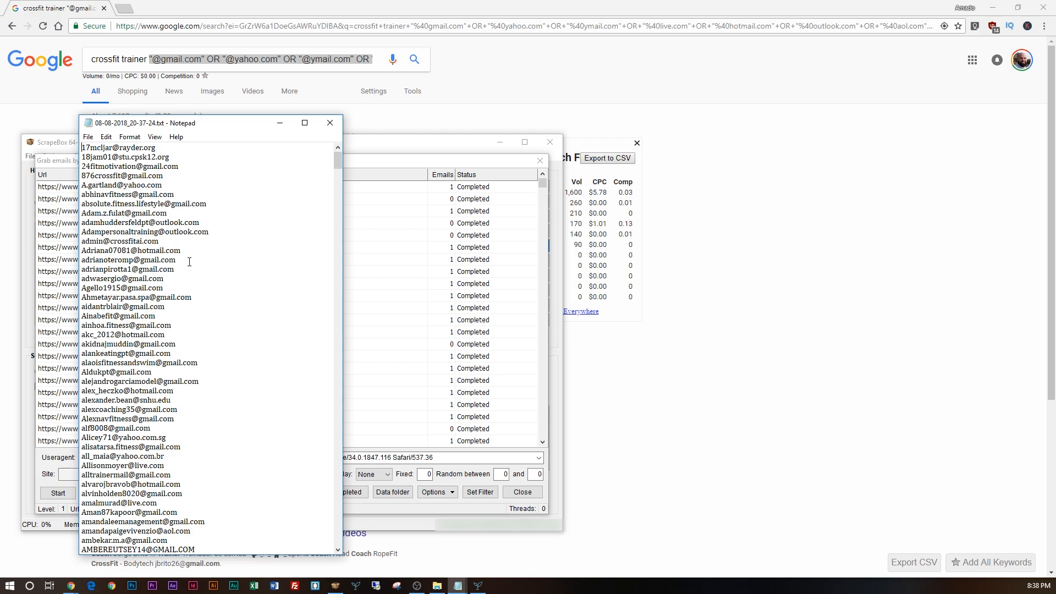
mouse_move(205, 402)
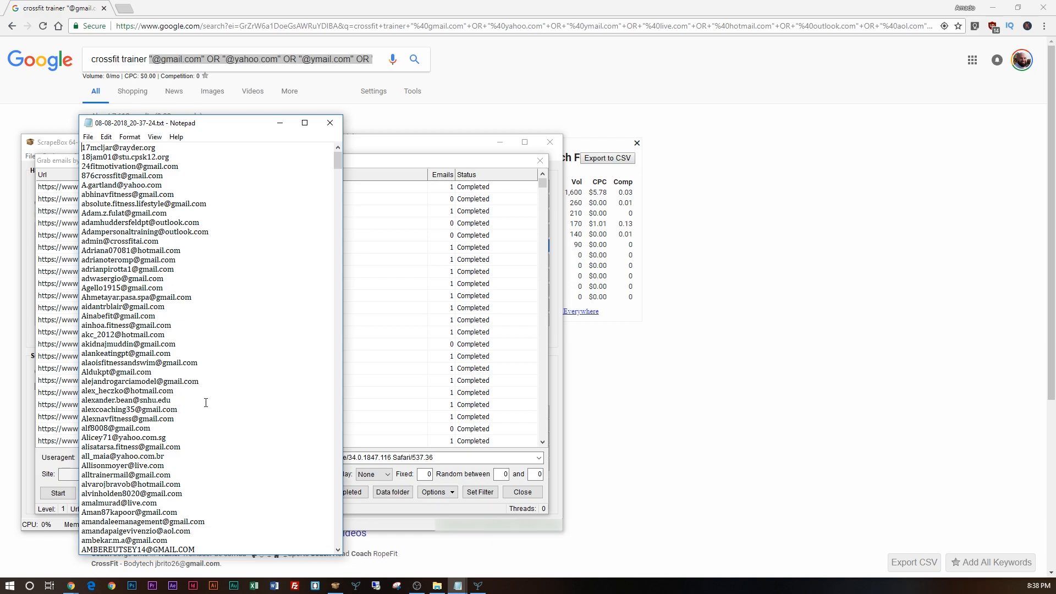